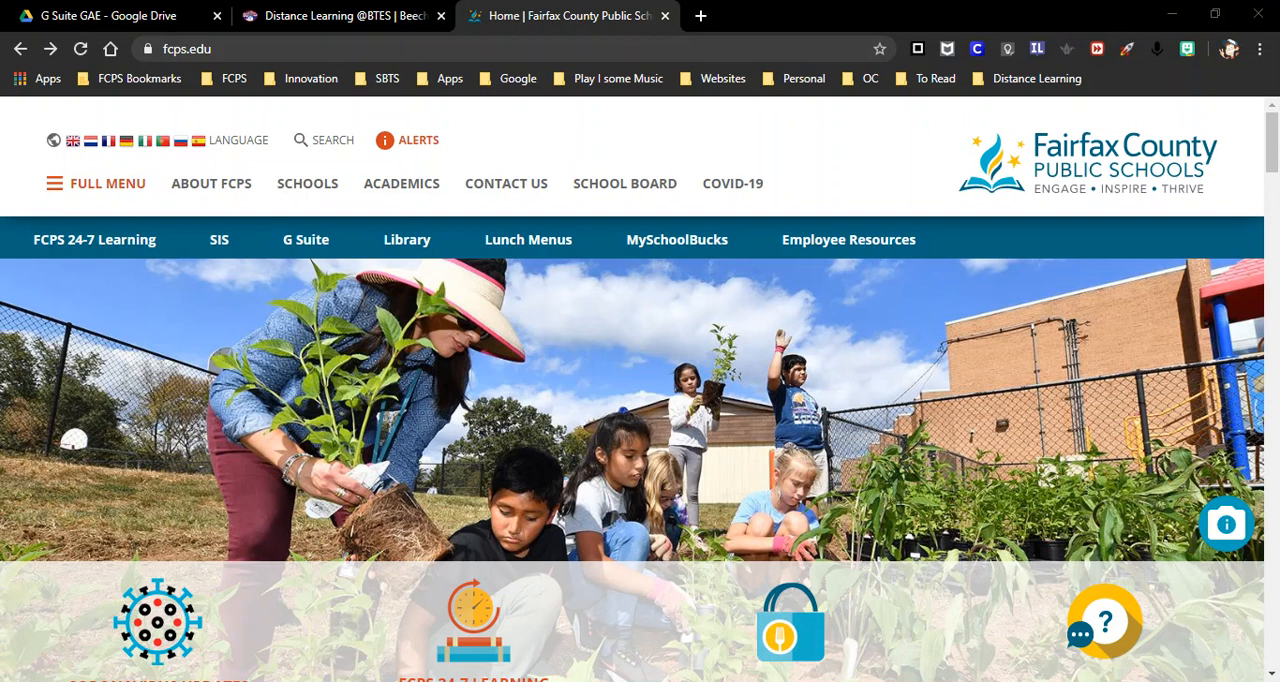
pyautogui.moveTo(1171, 586)
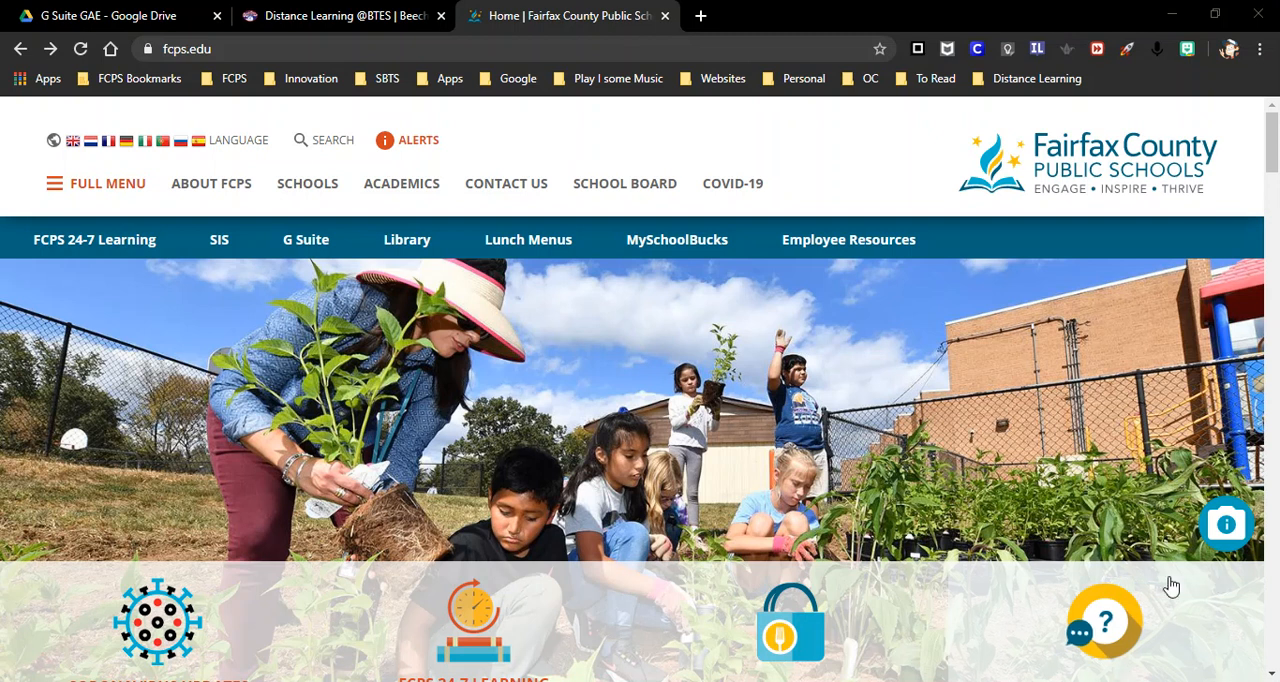
pyautogui.click(186, 48)
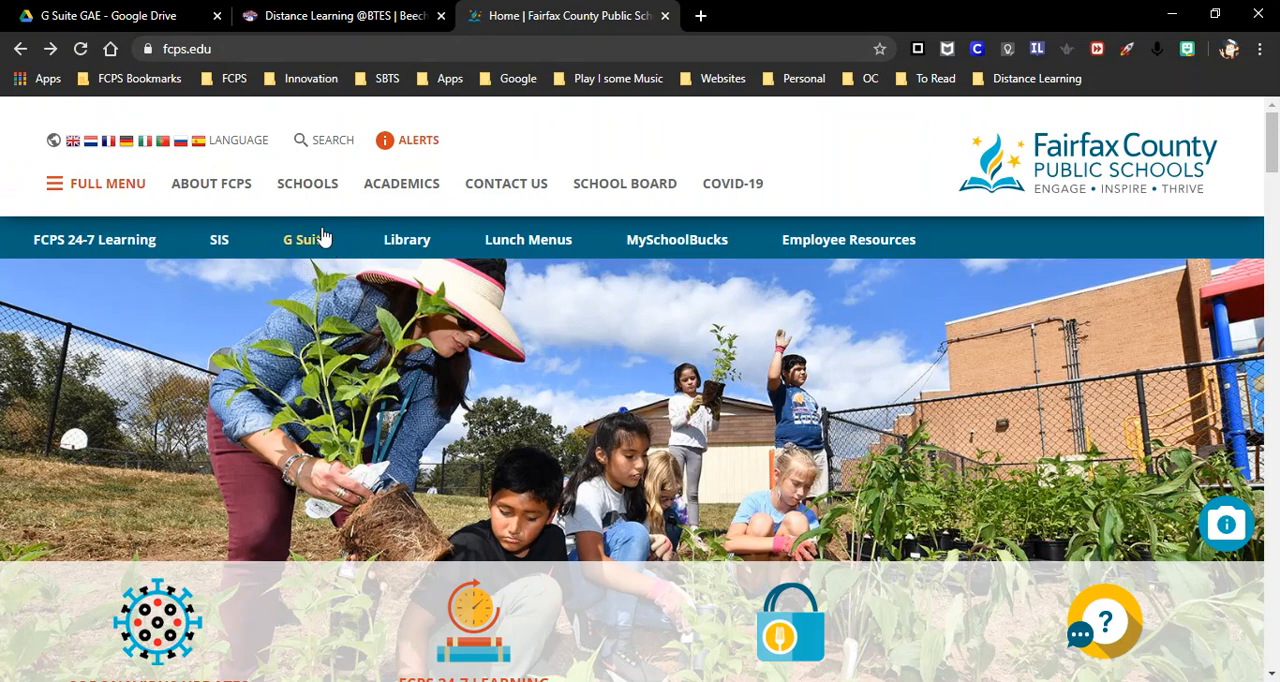
pyautogui.moveTo(305, 239)
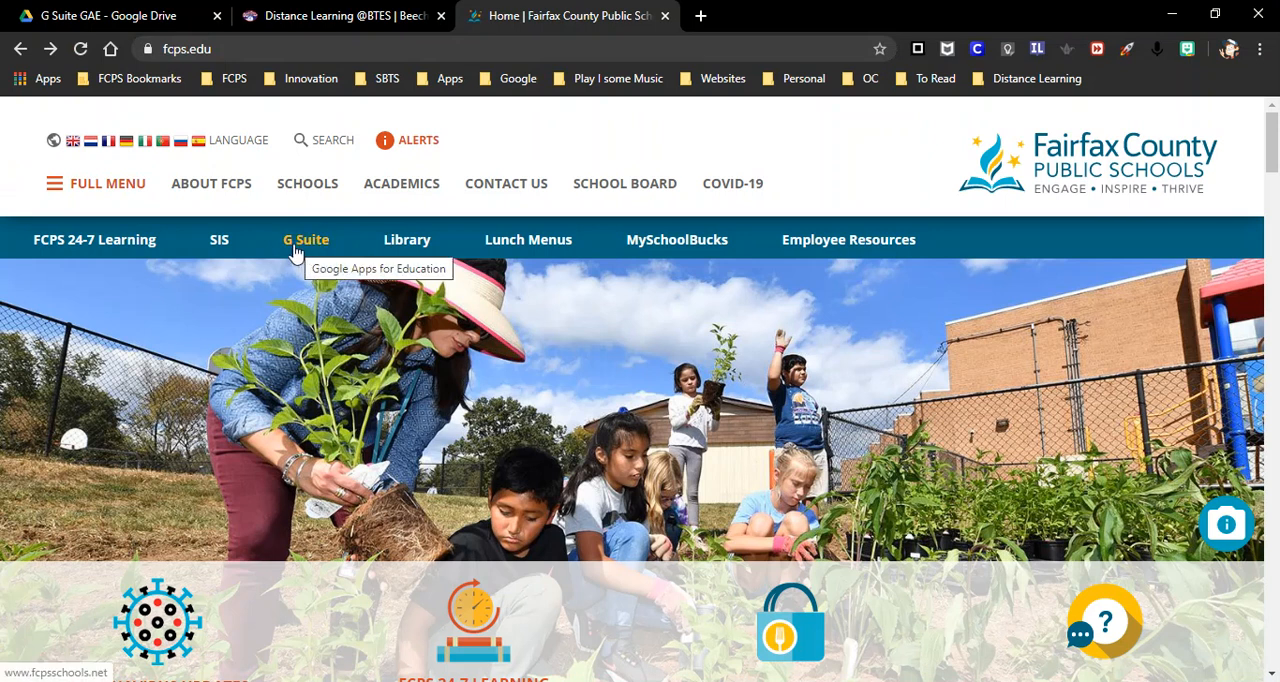
pyautogui.click(306, 239)
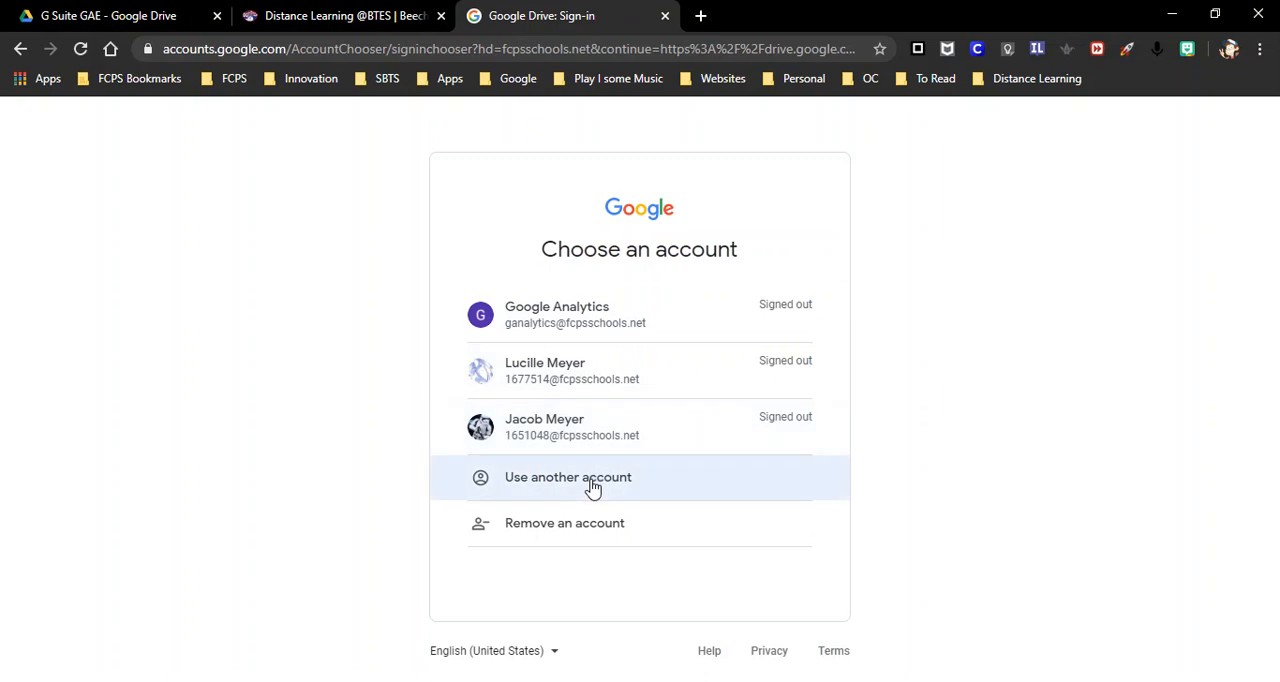
pyautogui.click(568, 477)
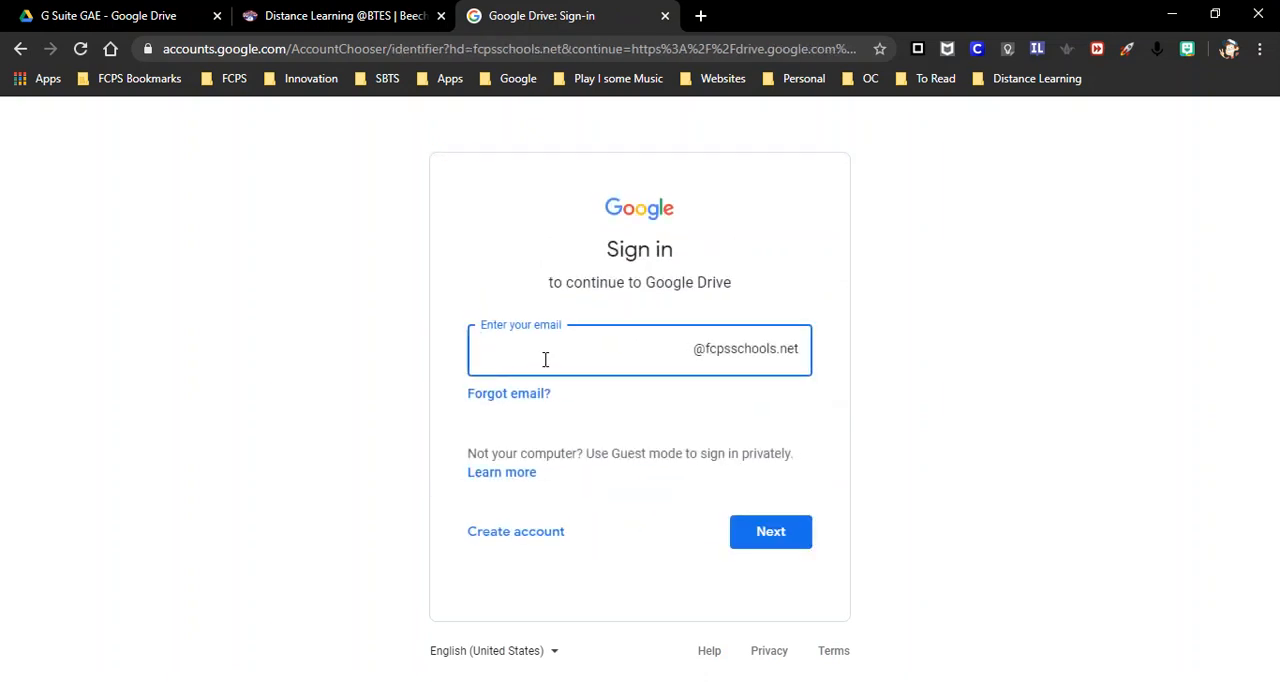
pyautogui.write('174932-')
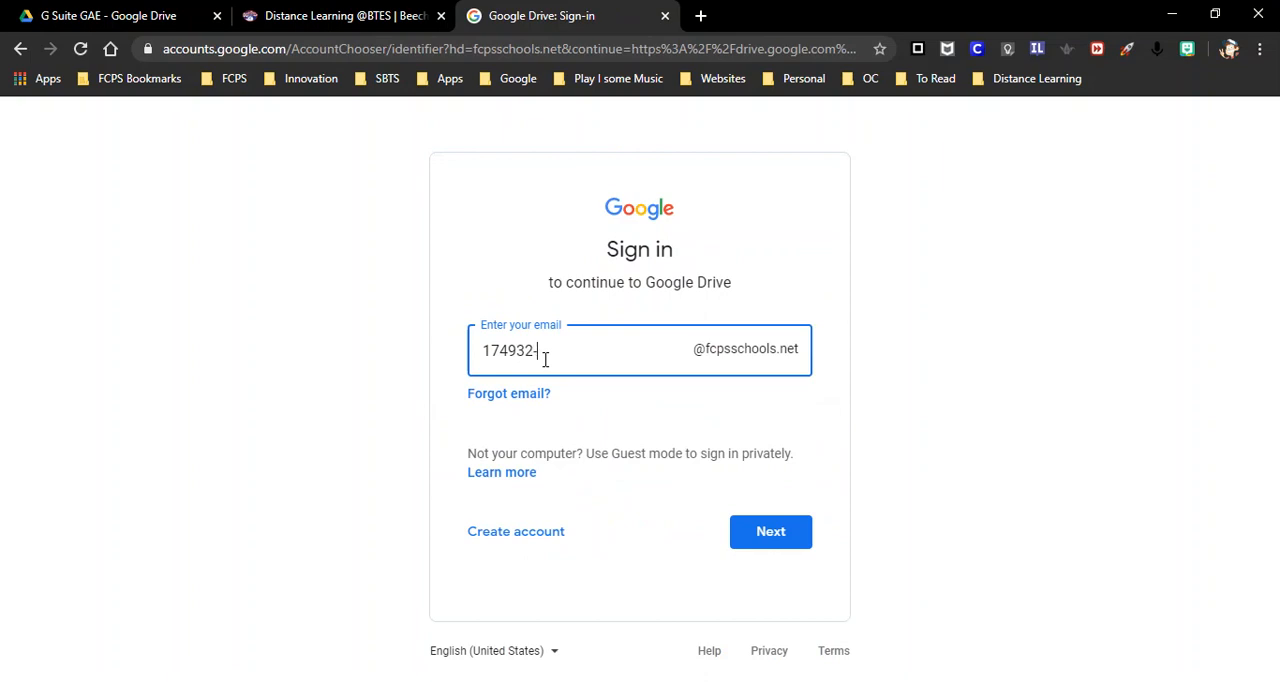
pyautogui.write('5')
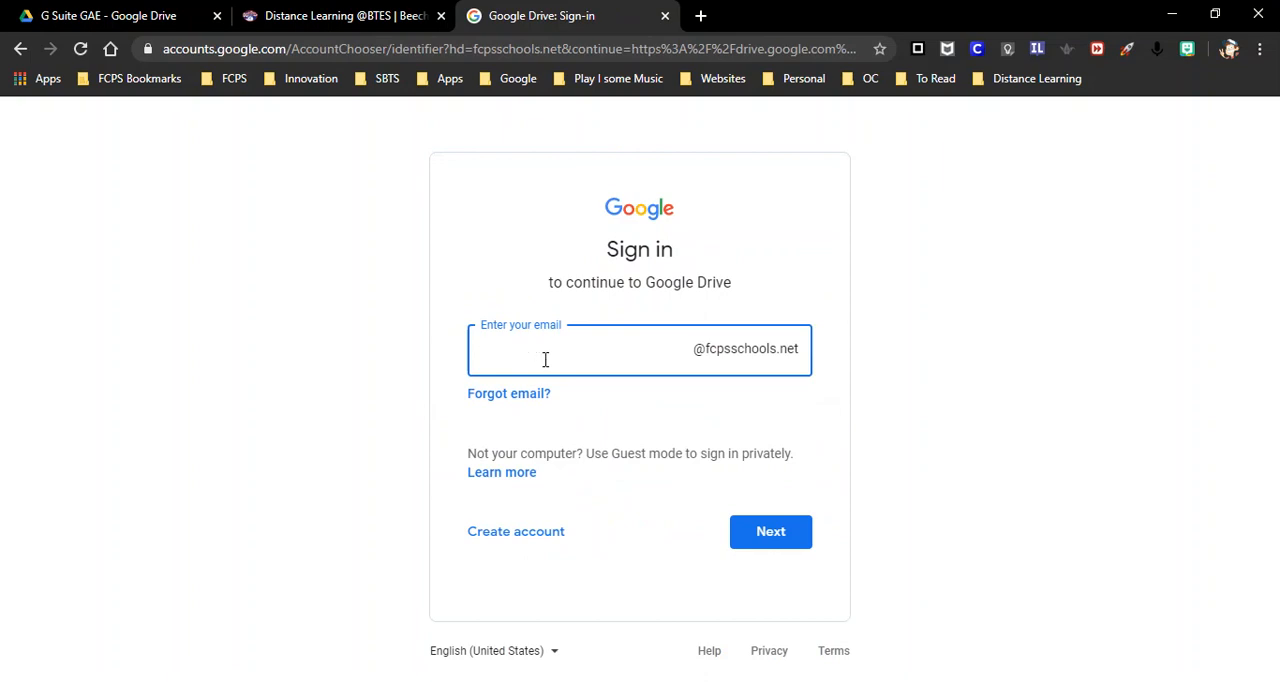
pyautogui.write('mkmey')
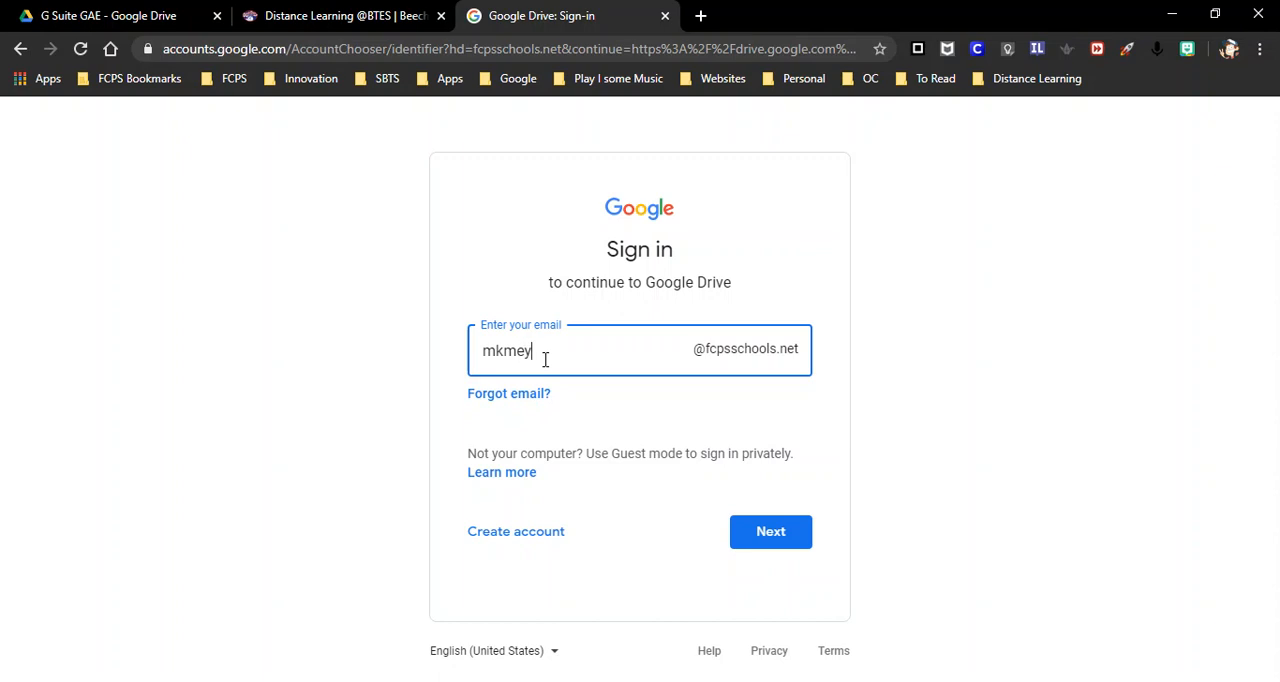
pyautogui.write('er')
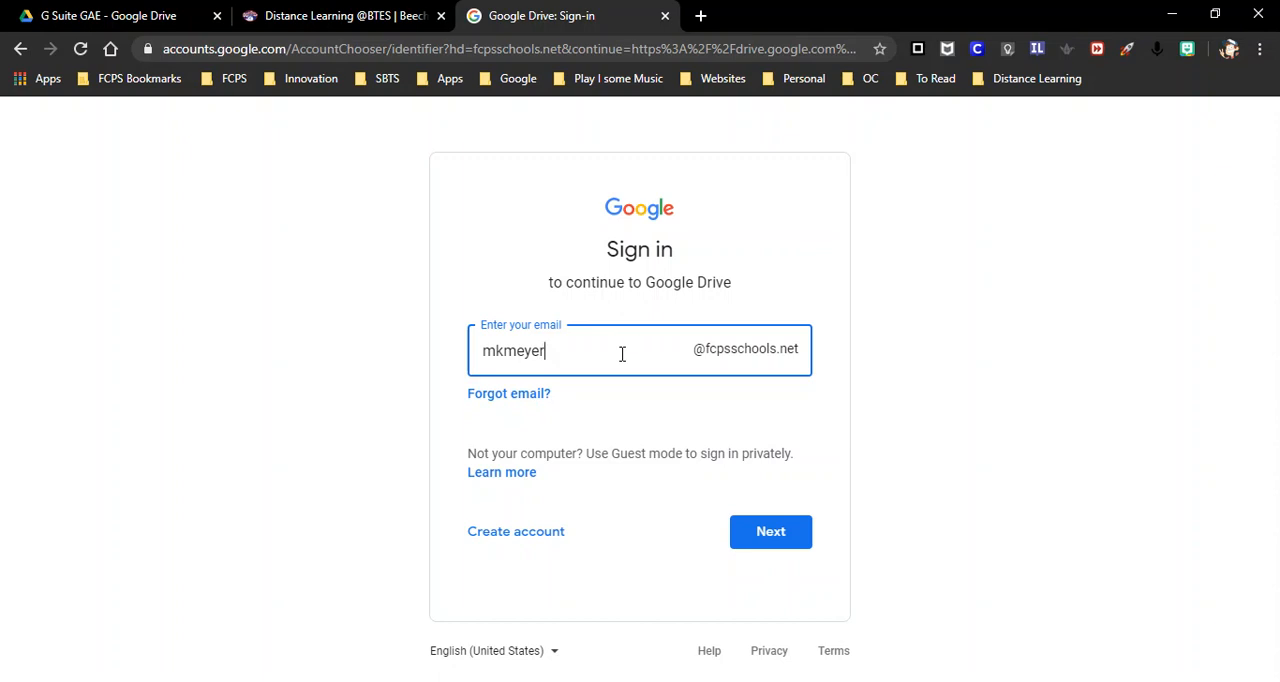
pyautogui.moveTo(770, 531)
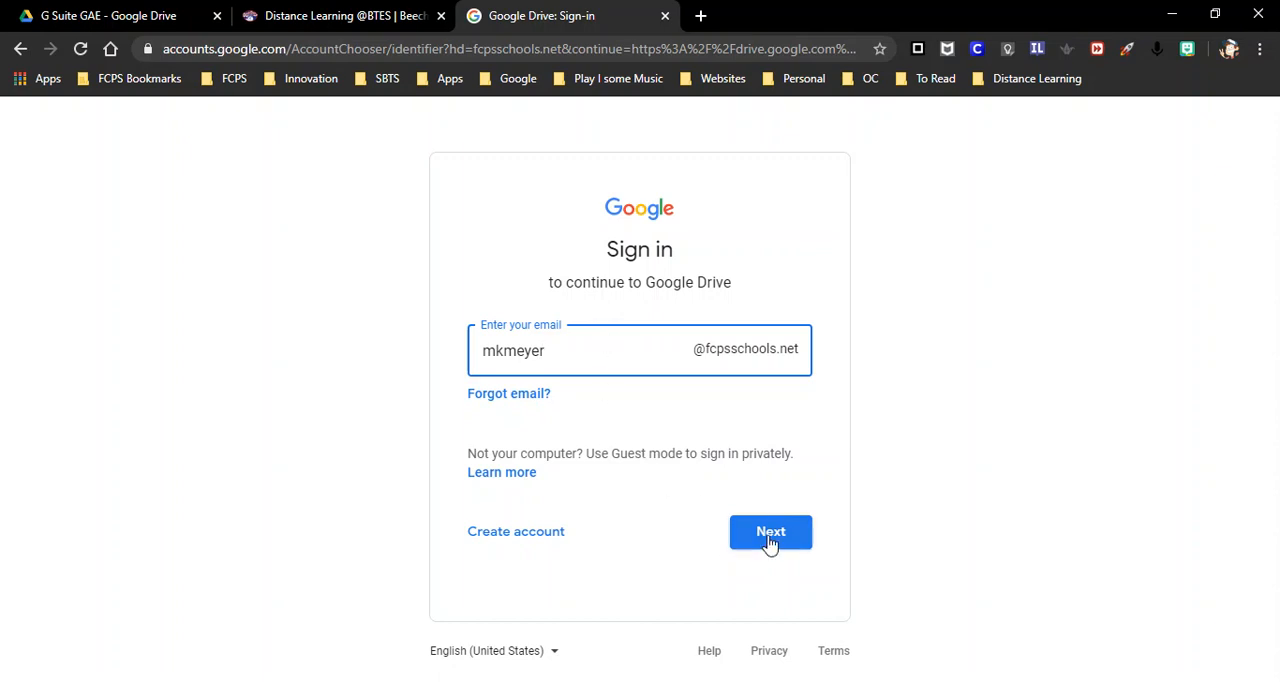
pyautogui.click(770, 531)
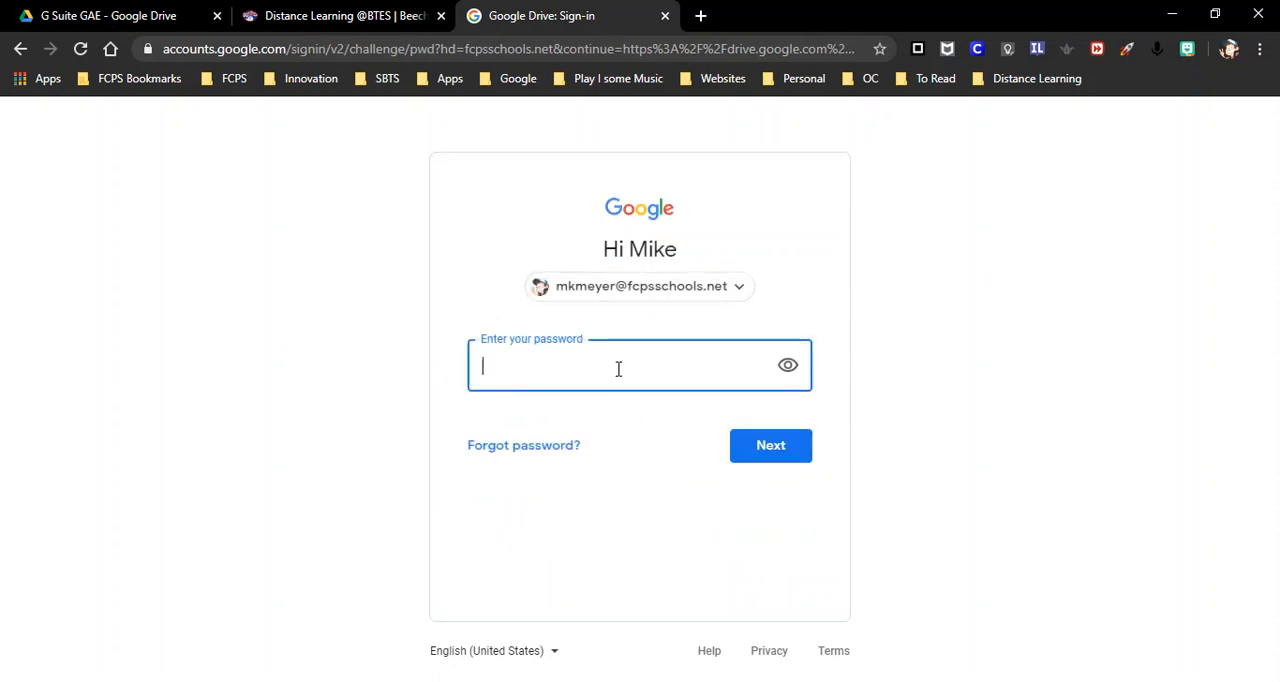
# Enter the school account password and submit it to complete sign-in.
pyautogui.write('••••••')
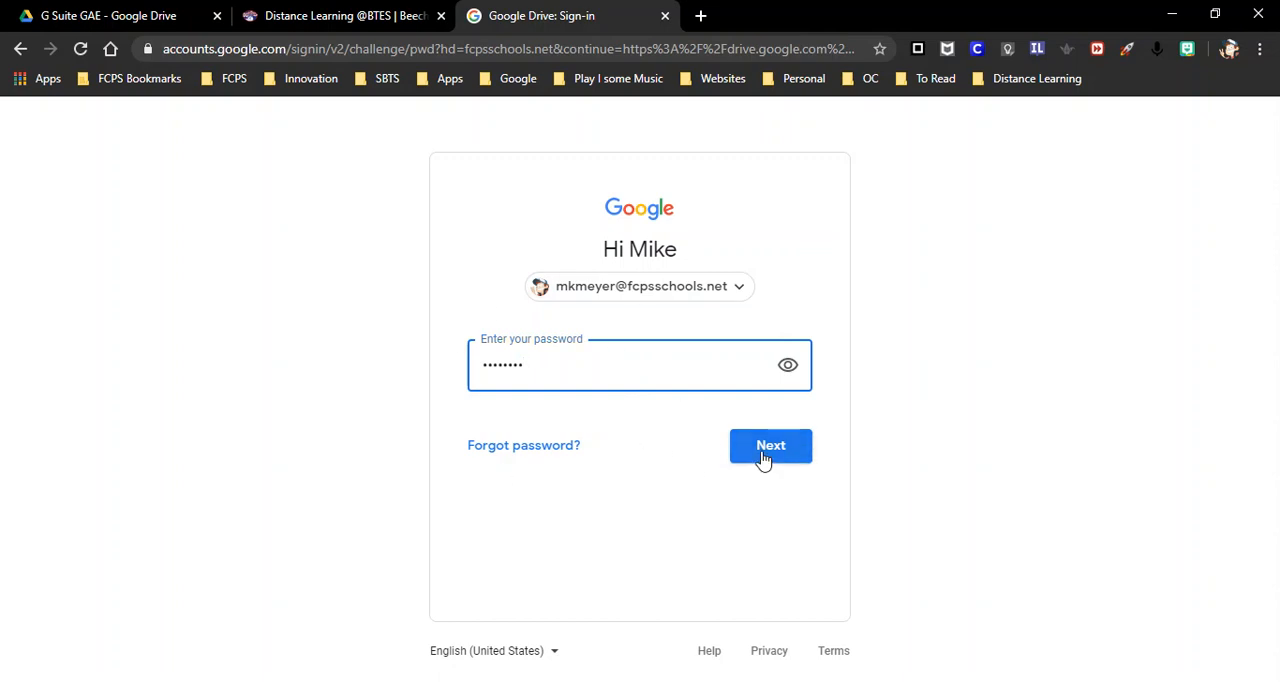
pyautogui.click(770, 445)
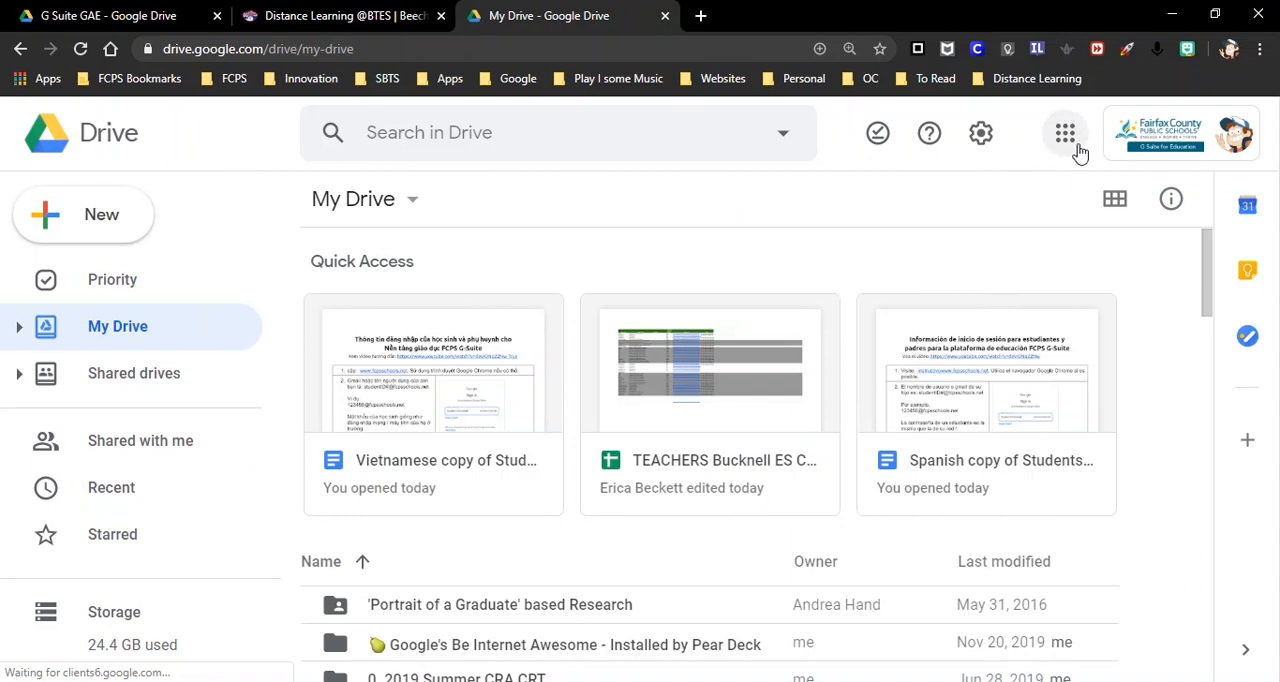
# Open the Google apps launcher and scroll through apps like Gmail, Docs, Classroom and Meet.
pyautogui.click(1064, 132)
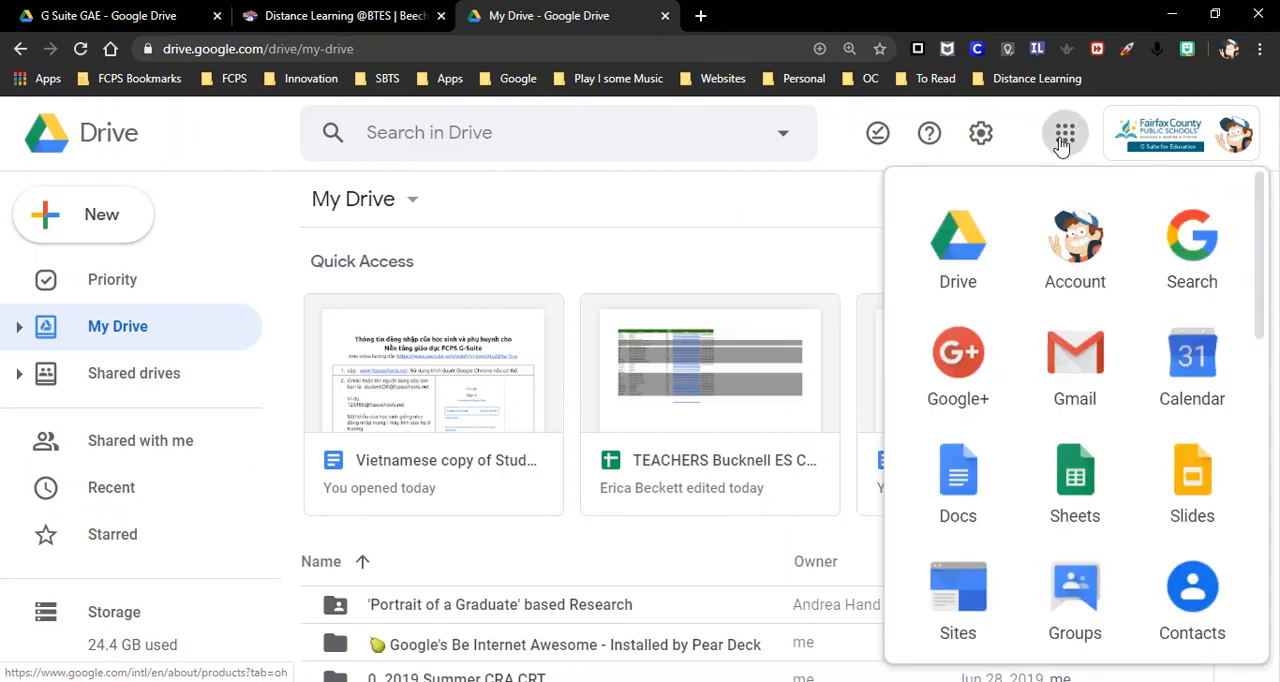
pyautogui.moveTo(1059, 345)
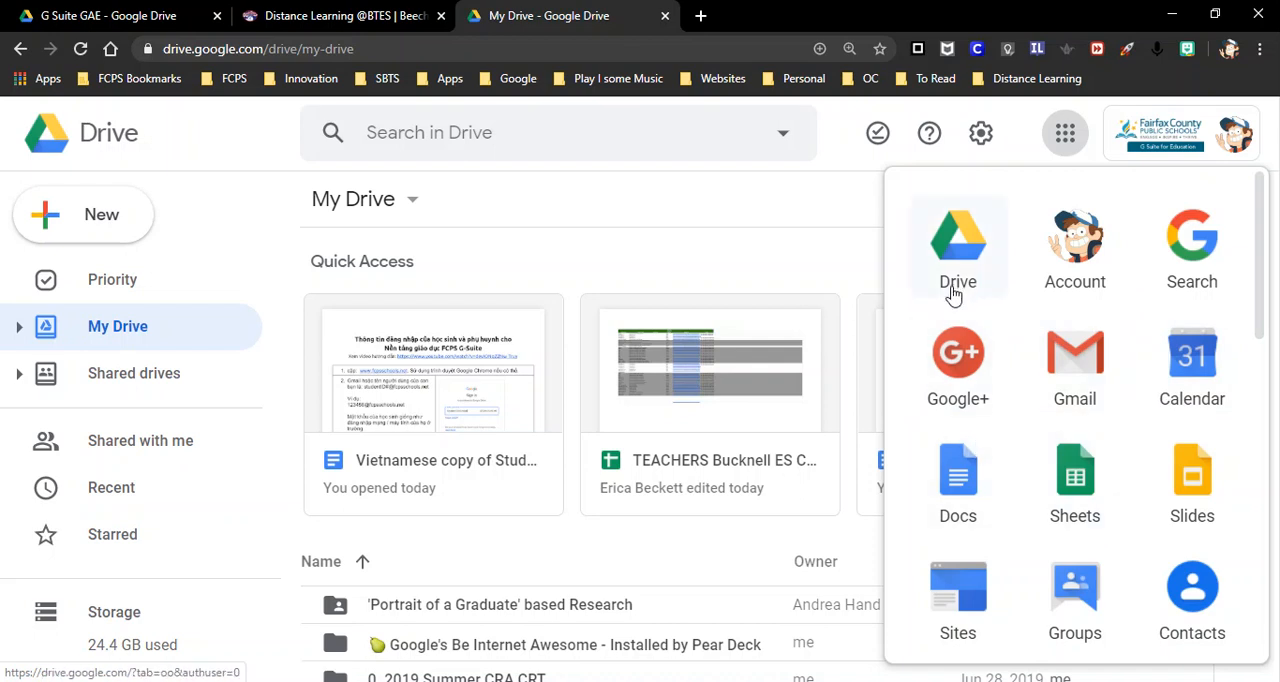
pyautogui.moveTo(958, 268)
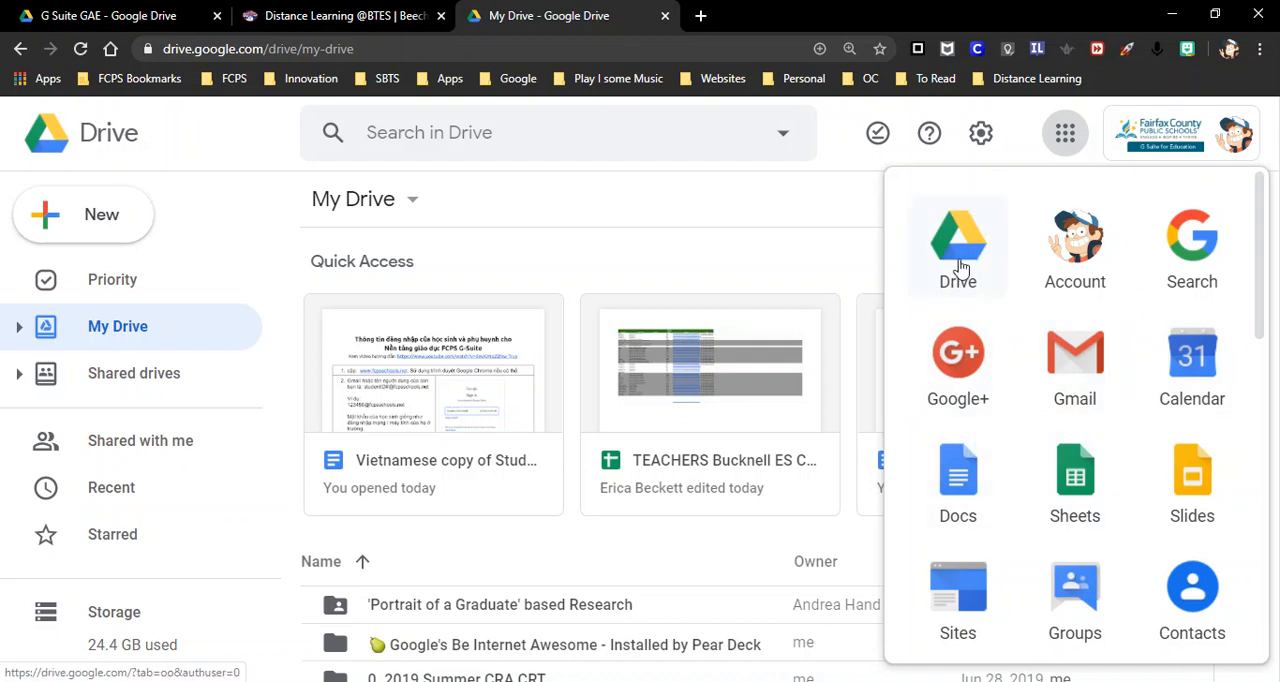
pyautogui.scroll(-3)
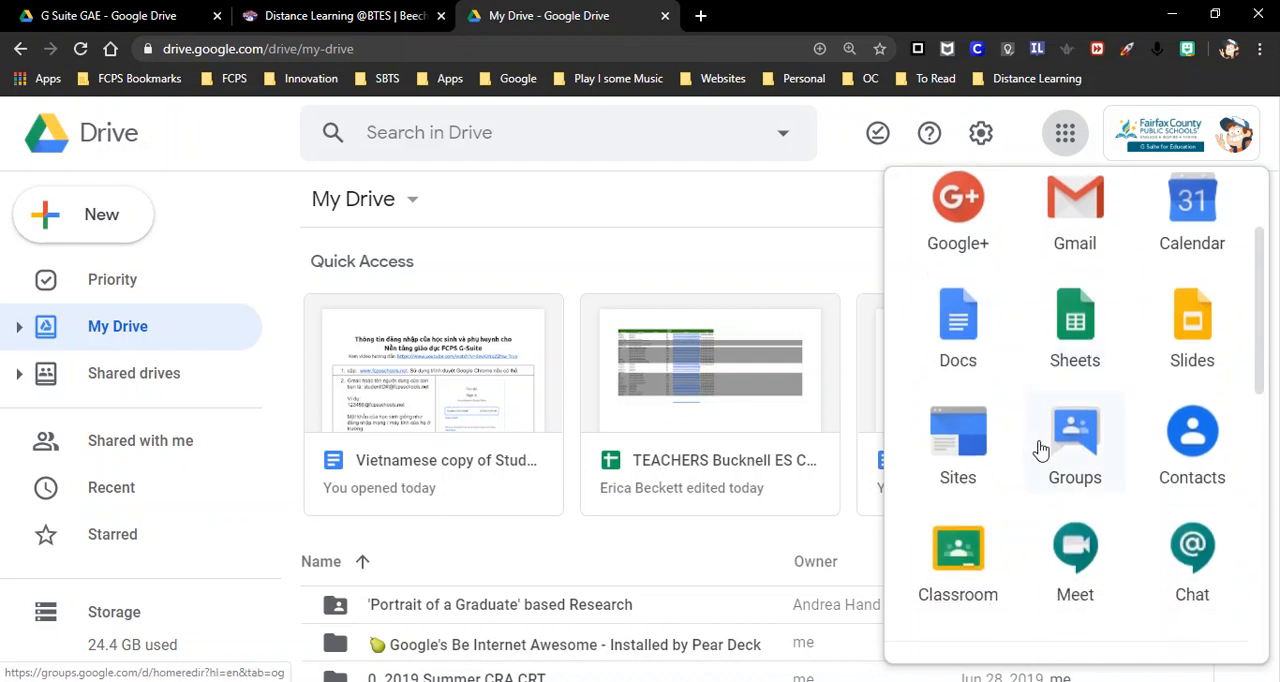
pyautogui.scroll(-3)
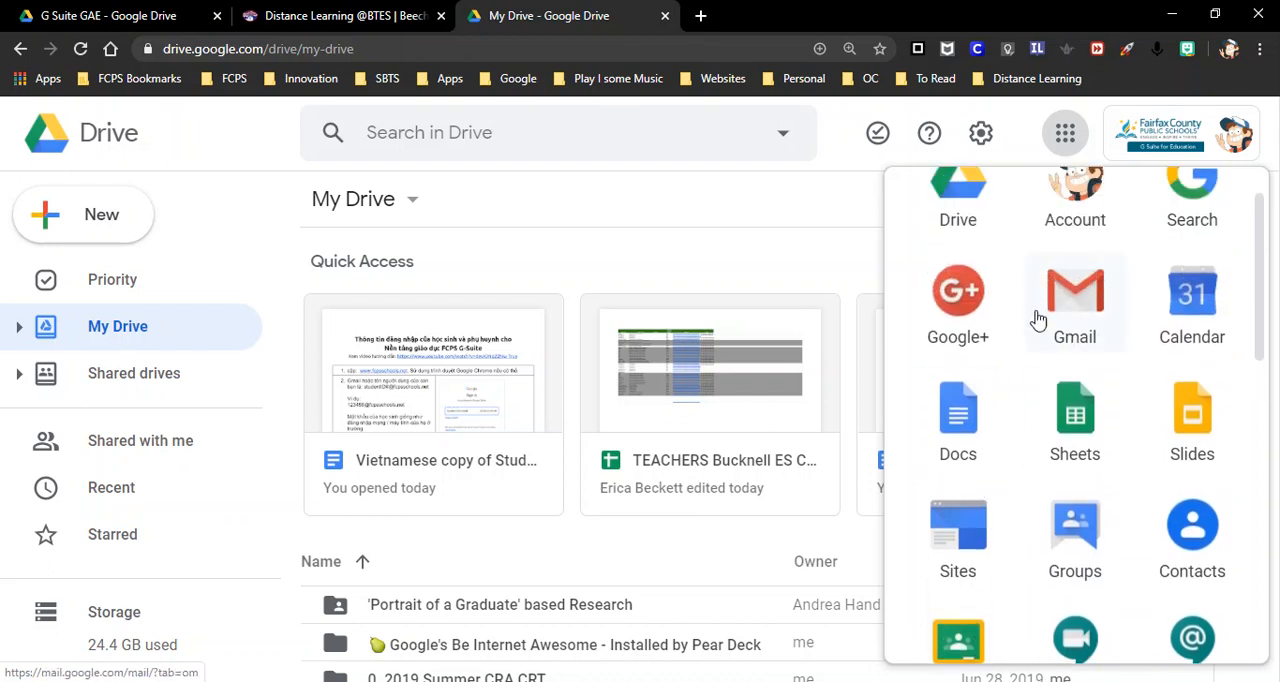
pyautogui.moveTo(1072, 325)
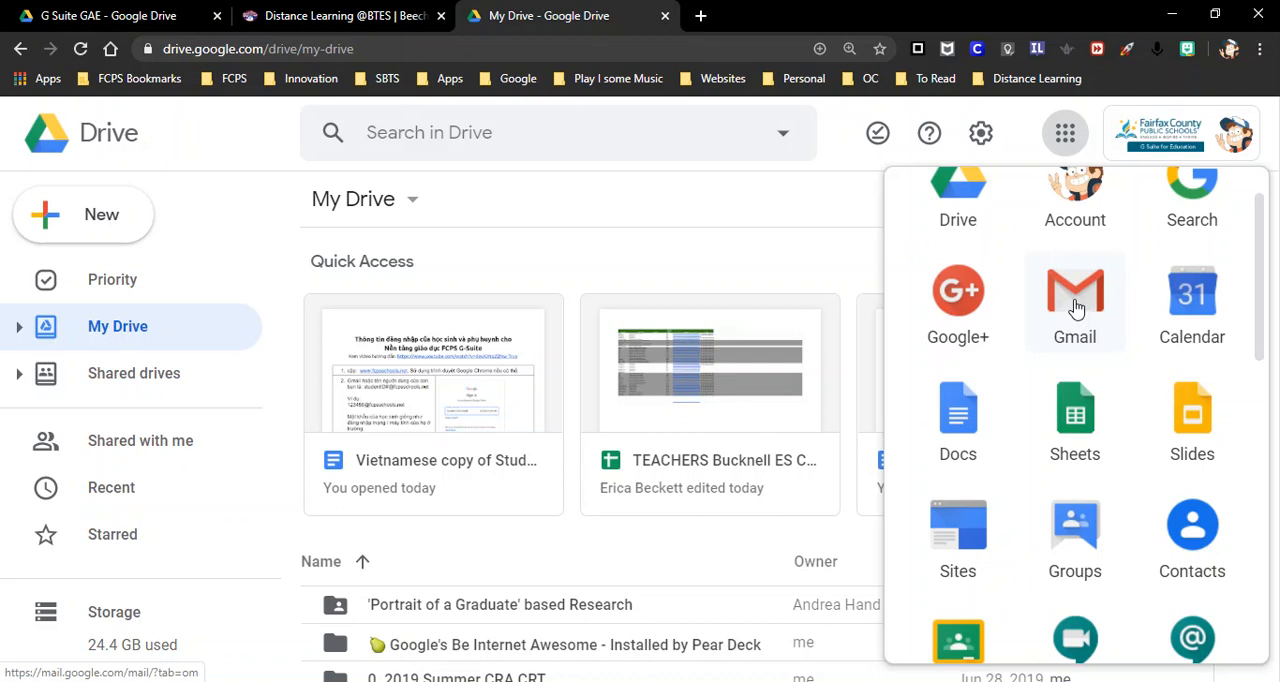
pyautogui.moveTo(1075, 310)
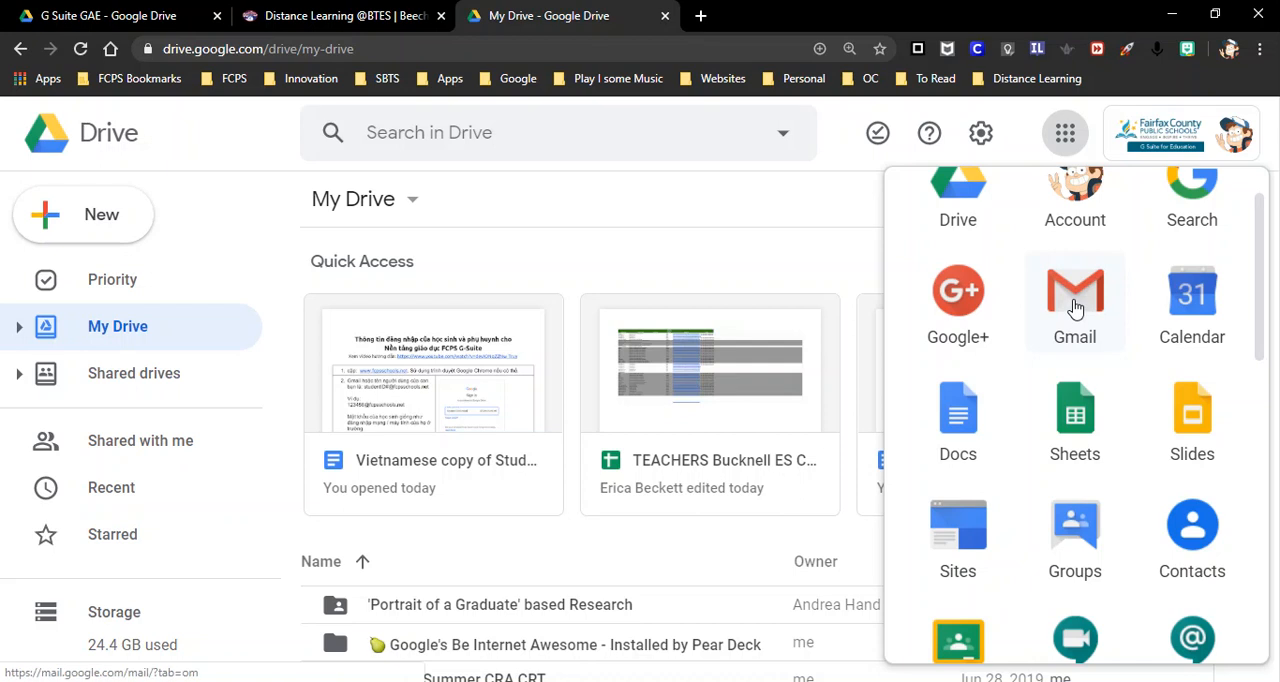
pyautogui.moveTo(1082, 313)
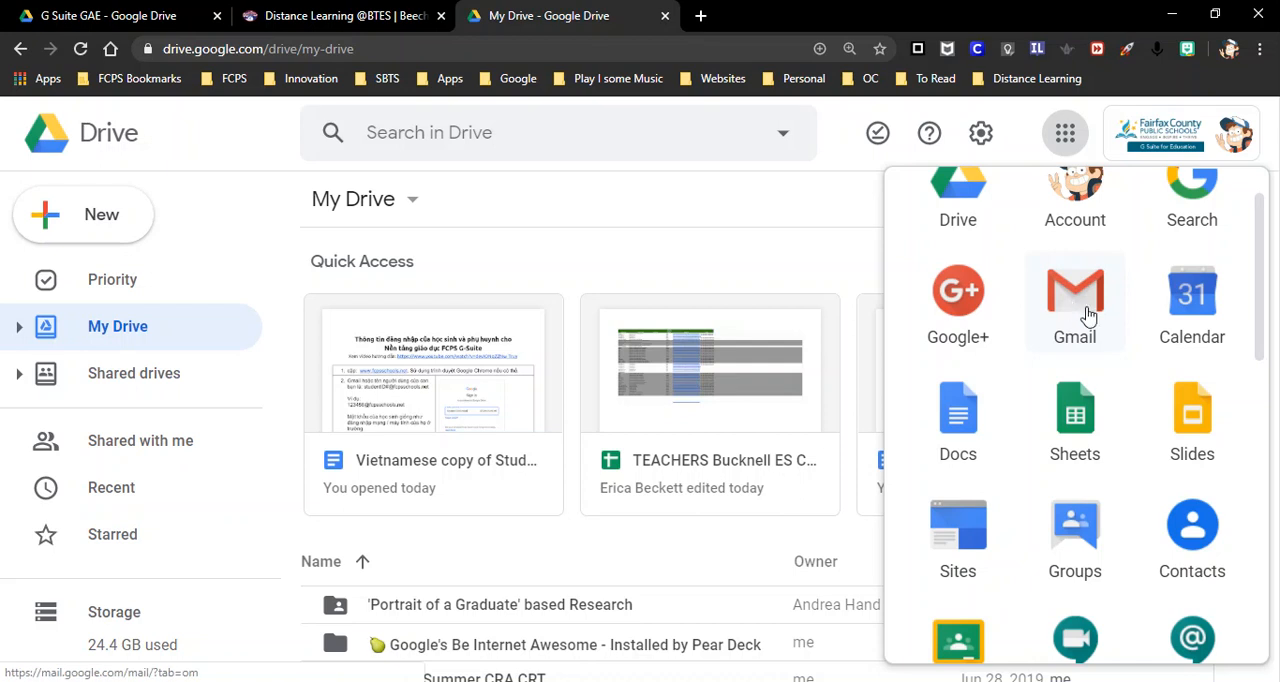
pyautogui.moveTo(1100, 305)
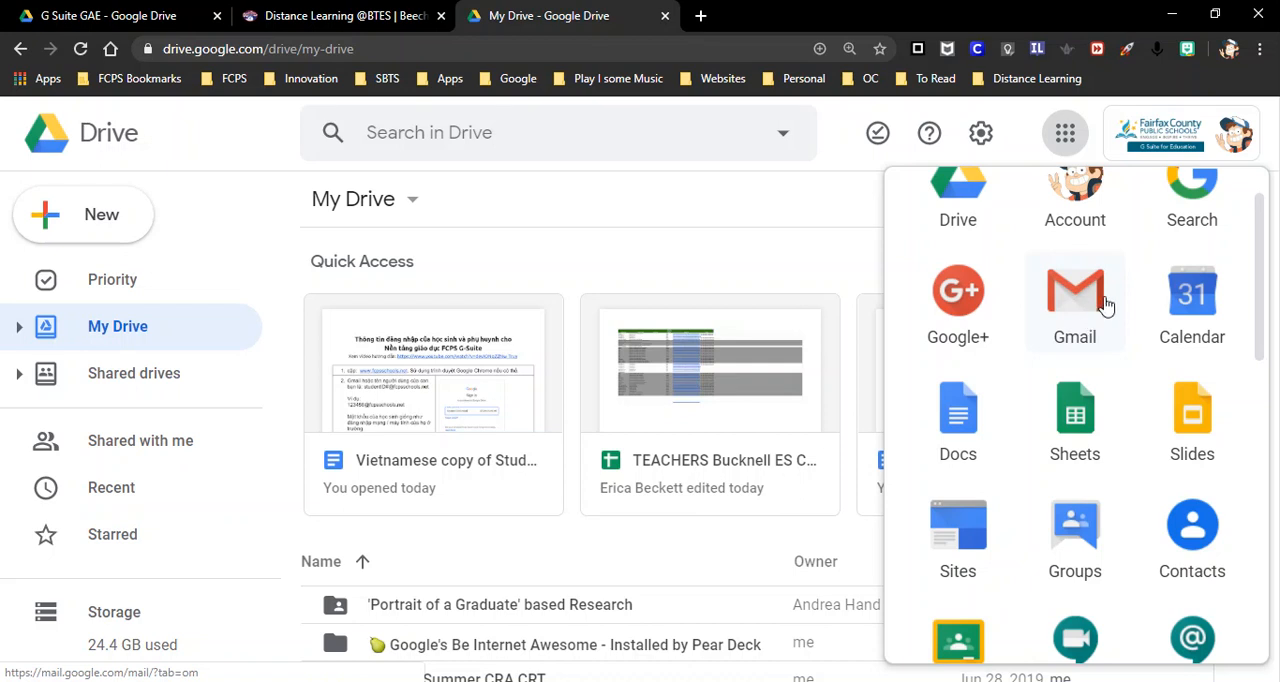